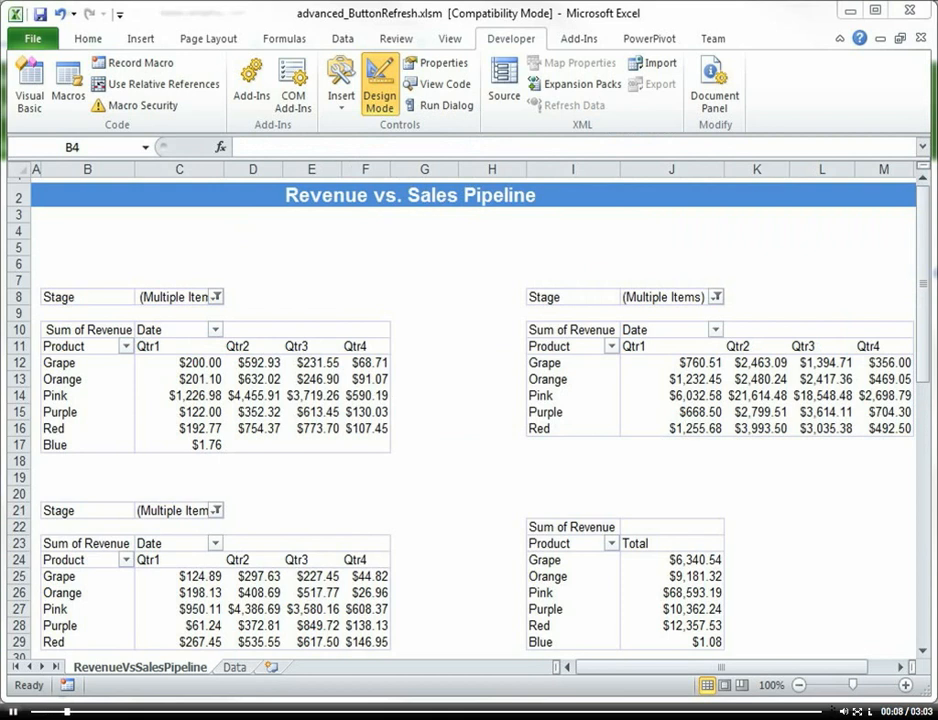
{"action": "mouse_move", "coordinate": [484, 38]}
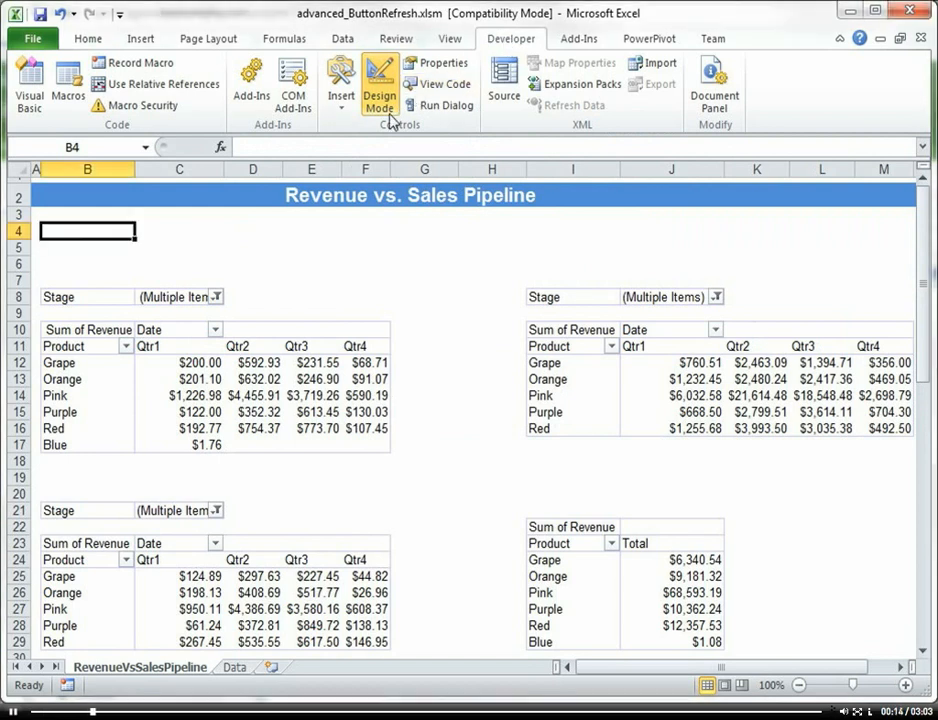
- Show the Developer Insert list of form and ActiveX controls
{"action": "left_click", "coordinate": [340, 80]}
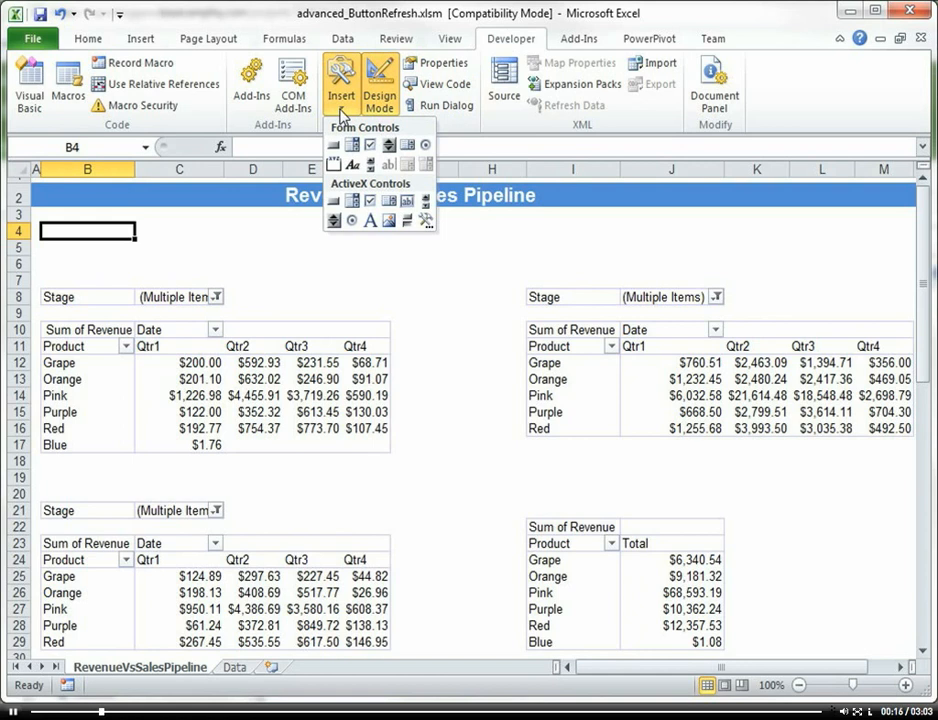
{"action": "mouse_move", "coordinate": [344, 120]}
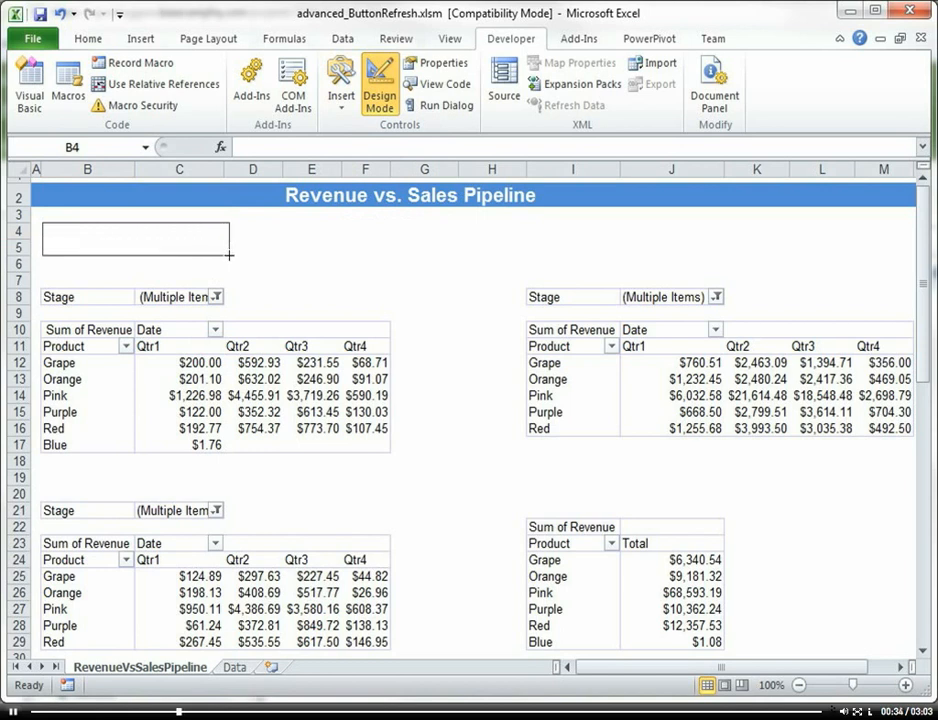
- Set the button's (Name) to RefreshFormat and Caption to 'Refresh and Format' via Properties
{"action": "left_click", "coordinate": [136, 238]}
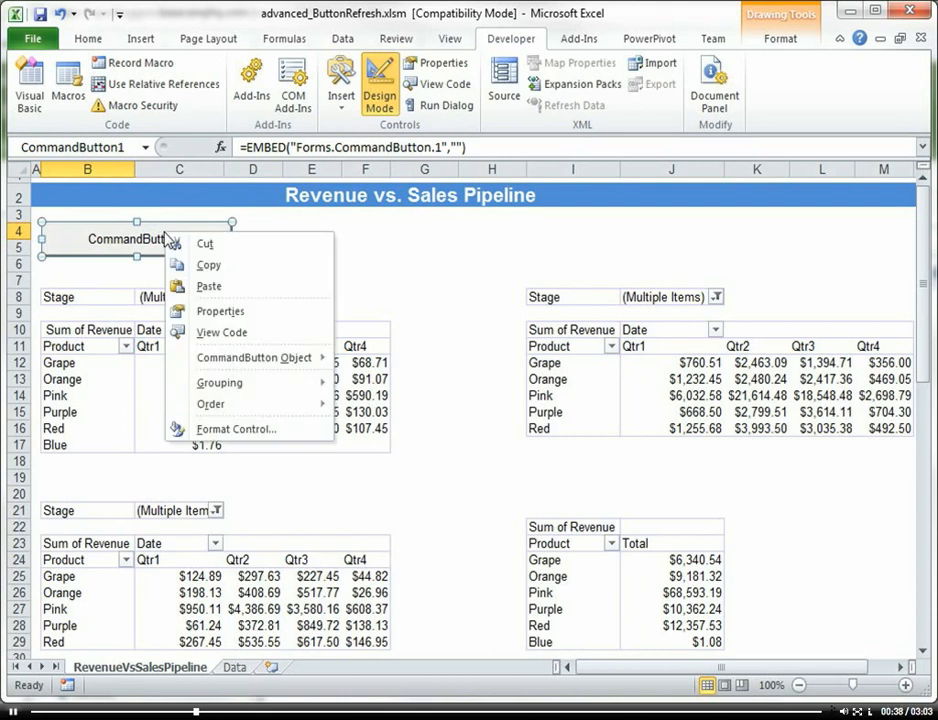
{"action": "left_click", "coordinate": [220, 312]}
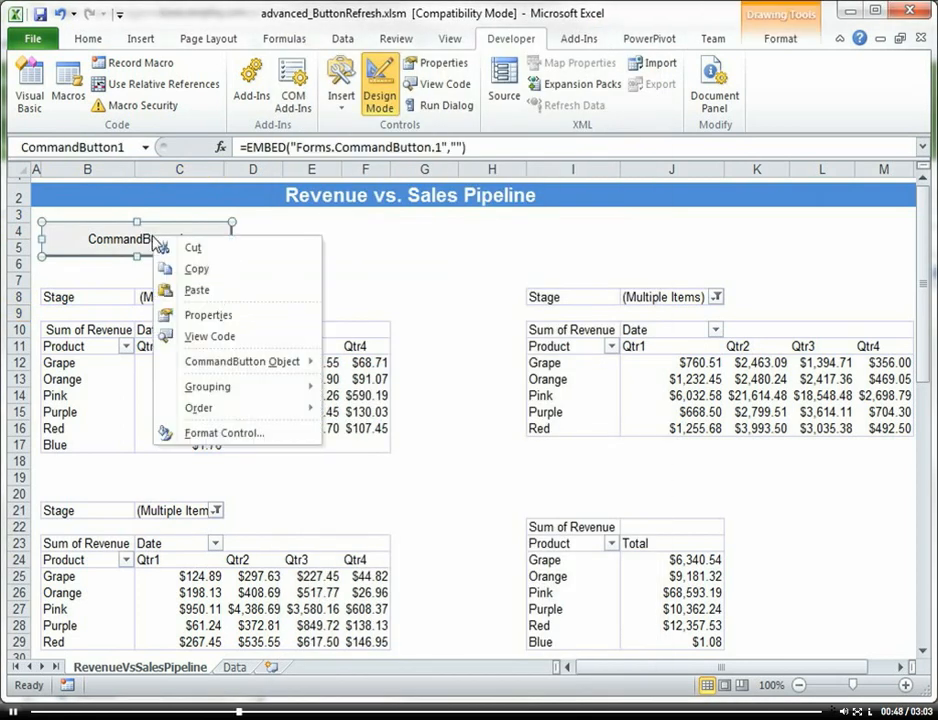
{"action": "mouse_move", "coordinate": [208, 316]}
{"action": "type", "text": "Refresh and"}
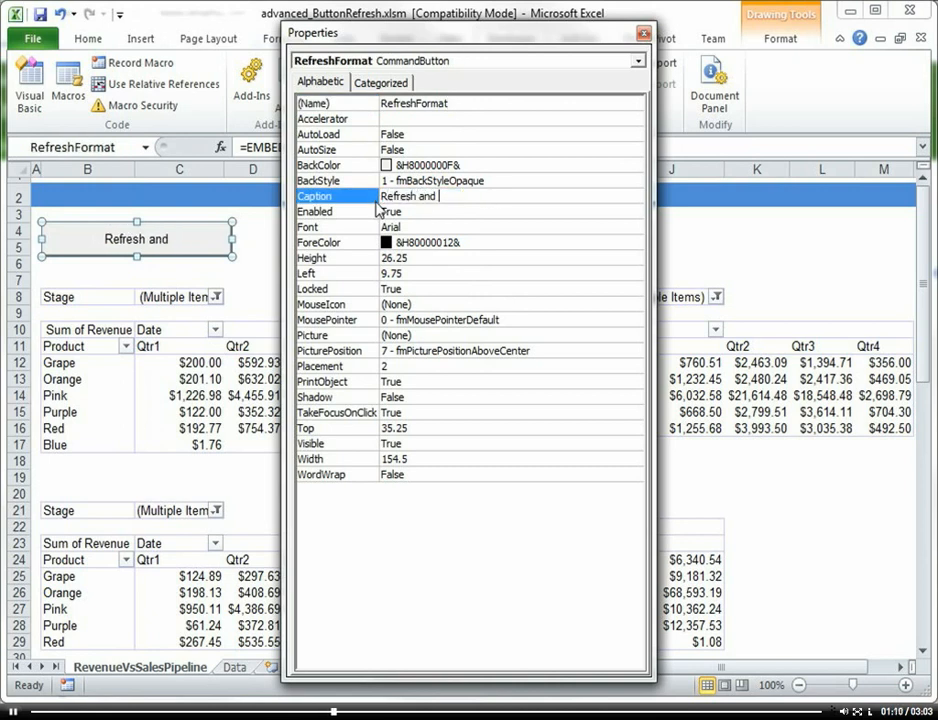
{"action": "type", "text": "Format"}
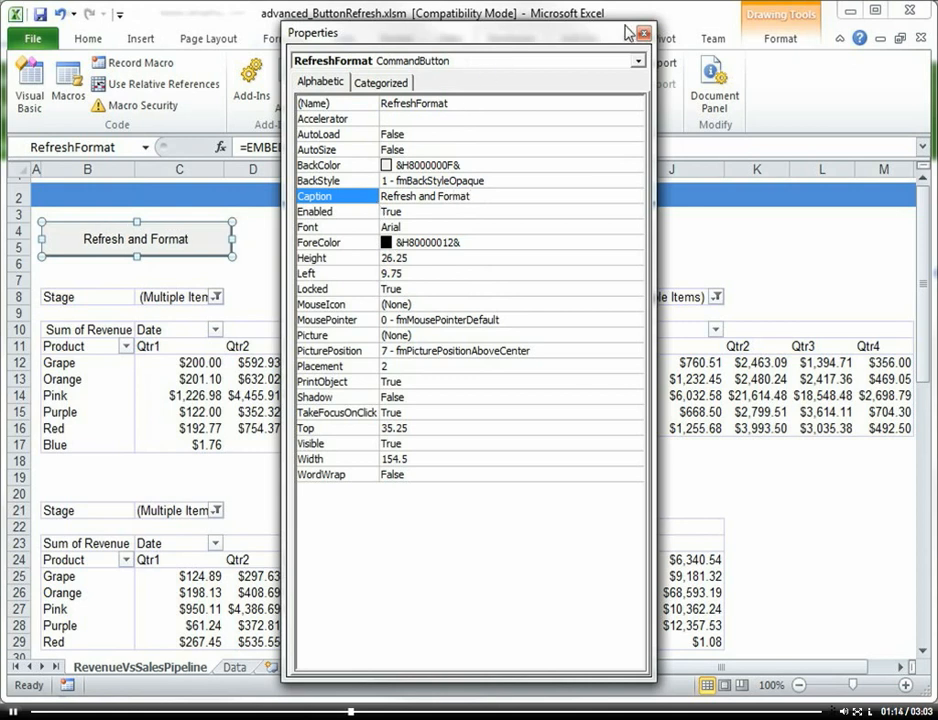
{"action": "left_click", "coordinate": [644, 32]}
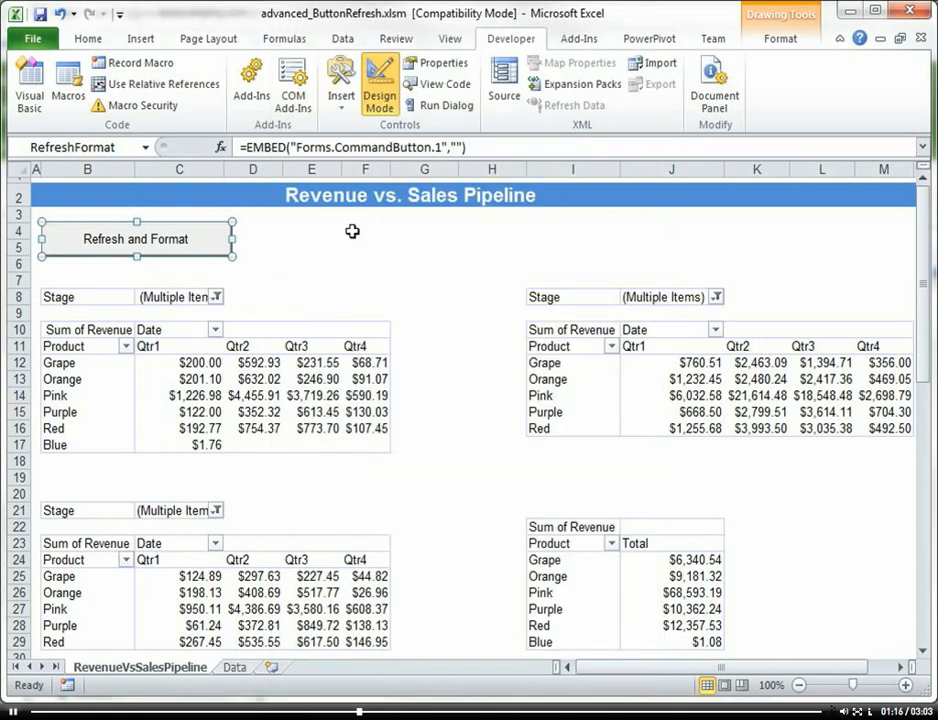
{"action": "mouse_move", "coordinate": [380, 96]}
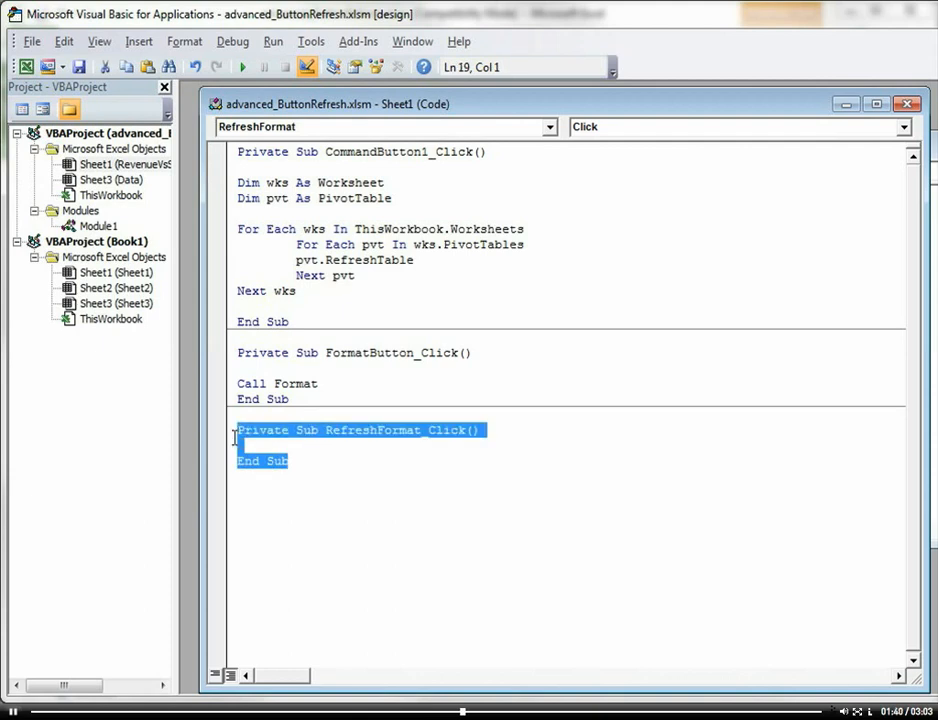
{"action": "mouse_move", "coordinate": [230, 444]}
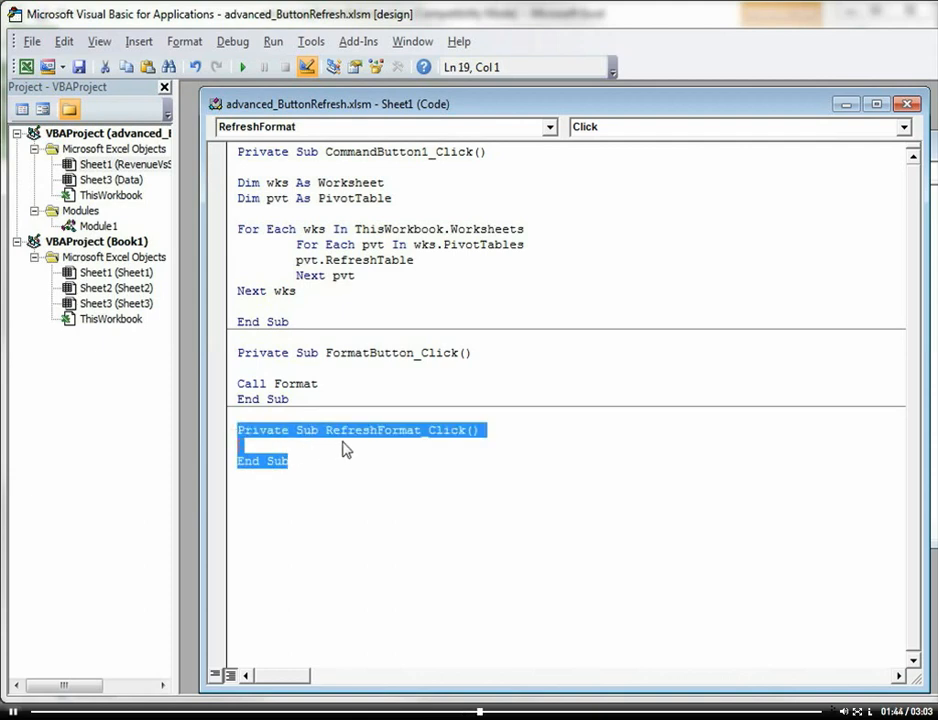
{"action": "mouse_move", "coordinate": [358, 452]}
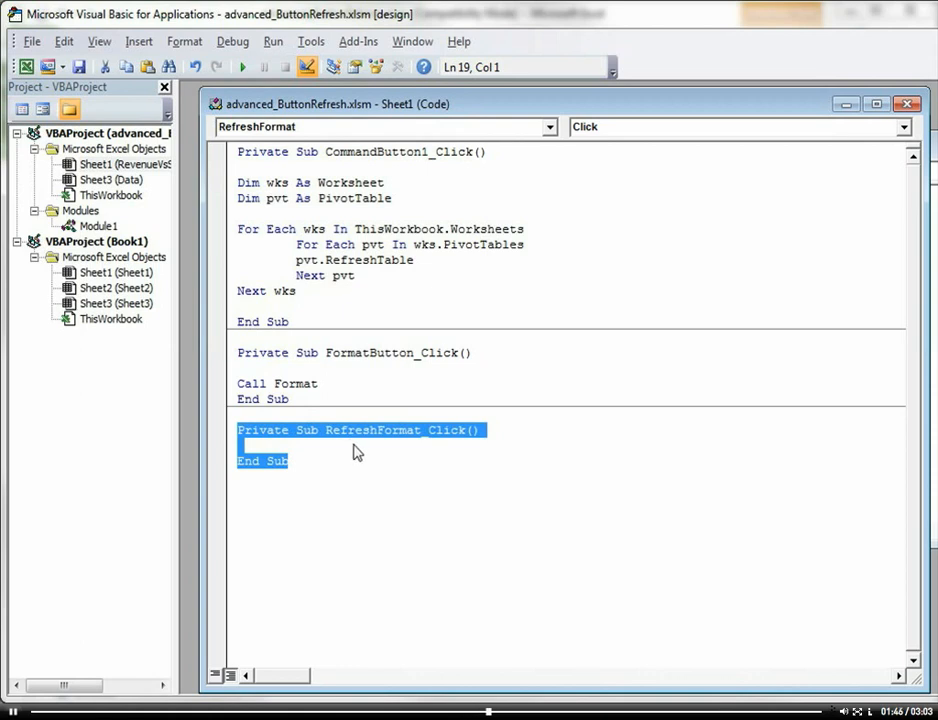
{"action": "mouse_move", "coordinate": [502, 452]}
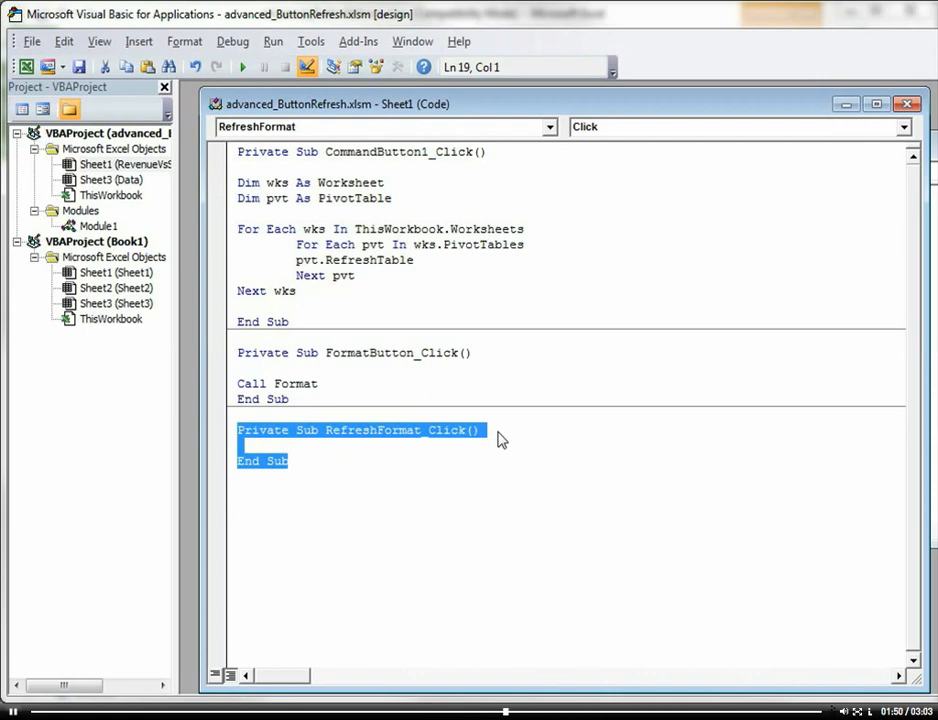
{"action": "mouse_move", "coordinate": [316, 414]}
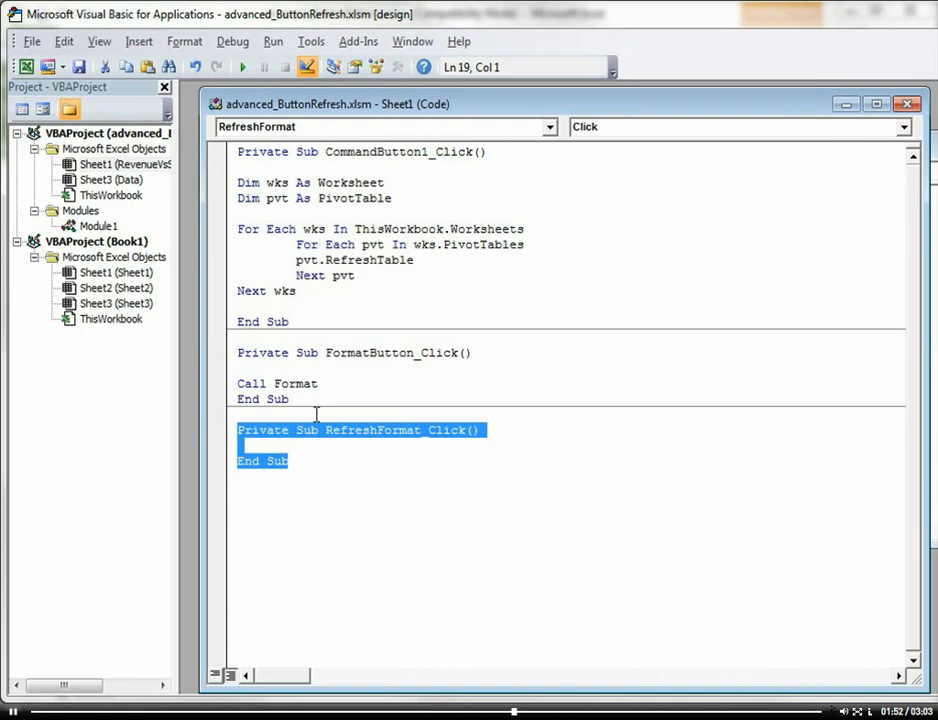
- Add a 'Call Format' statement inside the RefreshFormat_Click procedure
{"action": "left_click", "coordinate": [280, 444]}
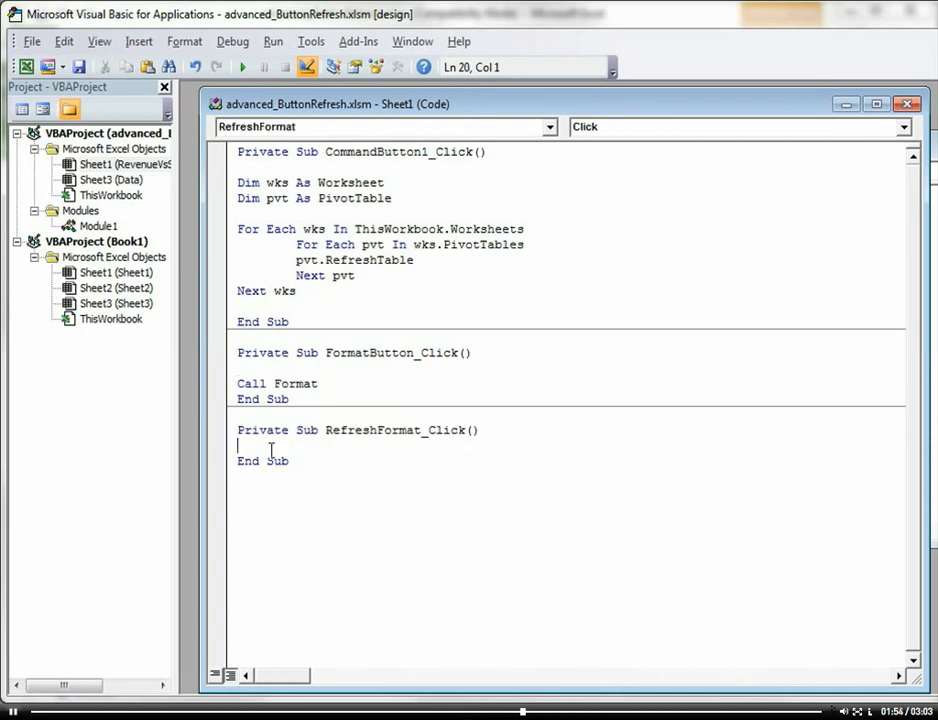
{"action": "key", "text": "Return"}
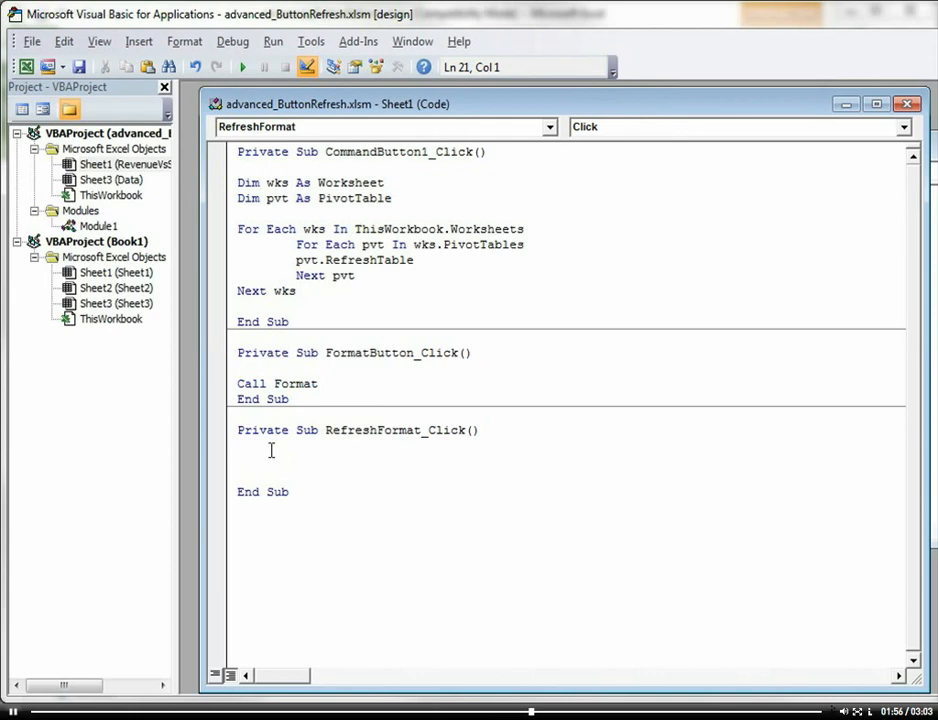
{"action": "type", "text": "call"}
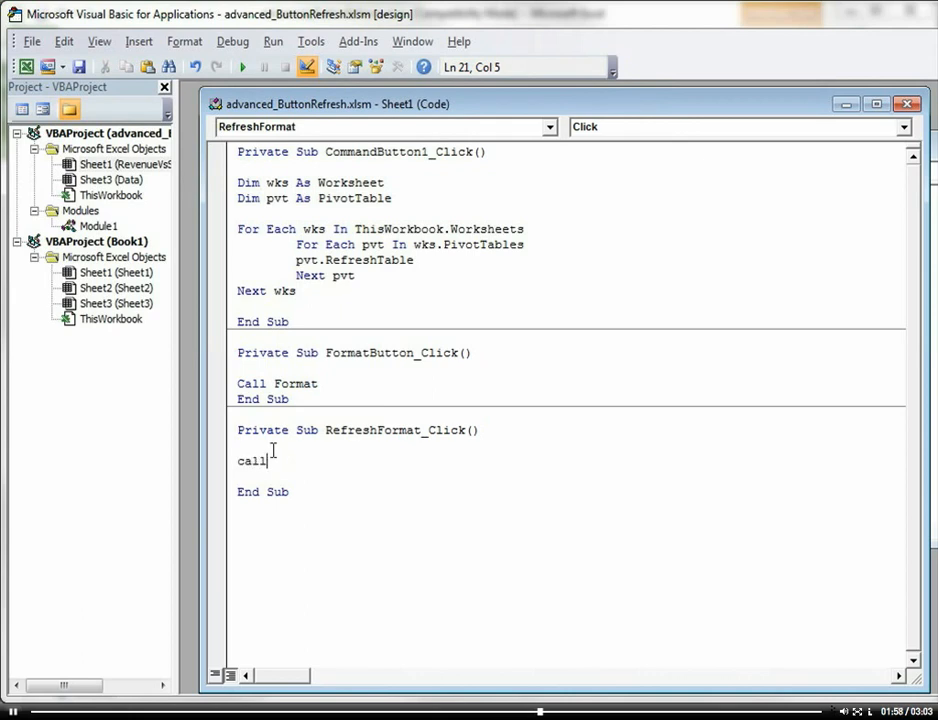
{"action": "type", "text": "Format"}
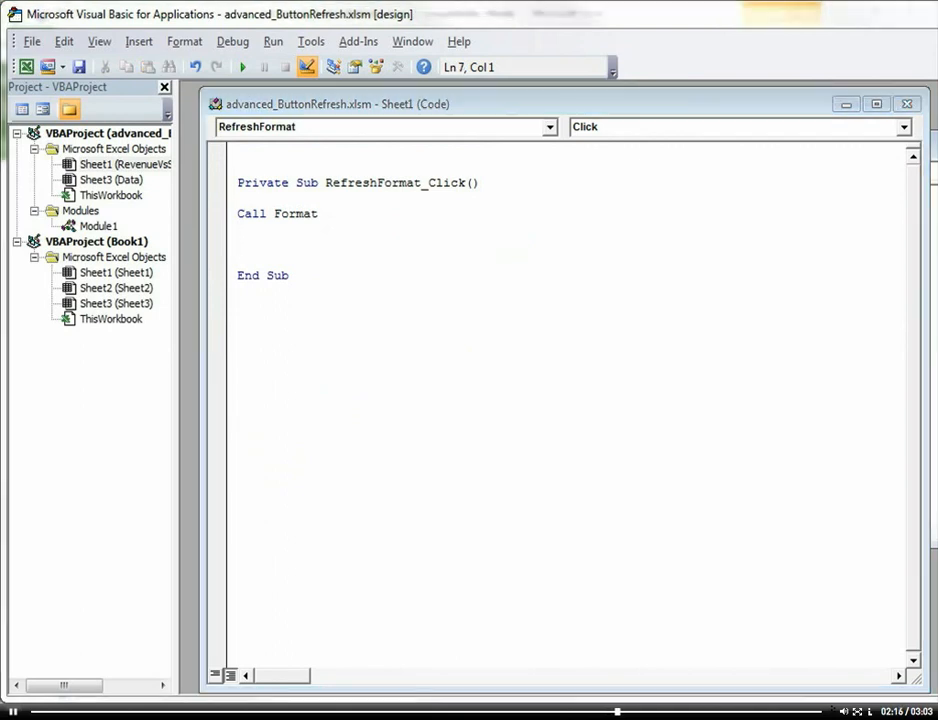
{"action": "mouse_move", "coordinate": [156, 336]}
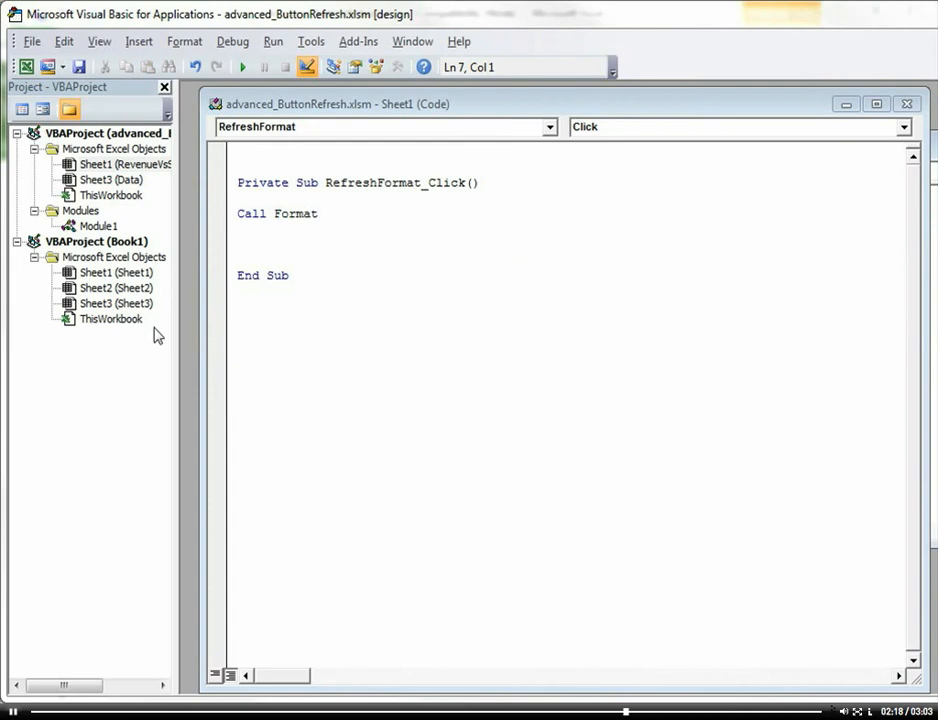
- Insert the Dim wks/pvt declarations and For Each worksheet/PivotTable RefreshTable loop below Call Format
{"action": "left_click", "coordinate": [316, 244]}
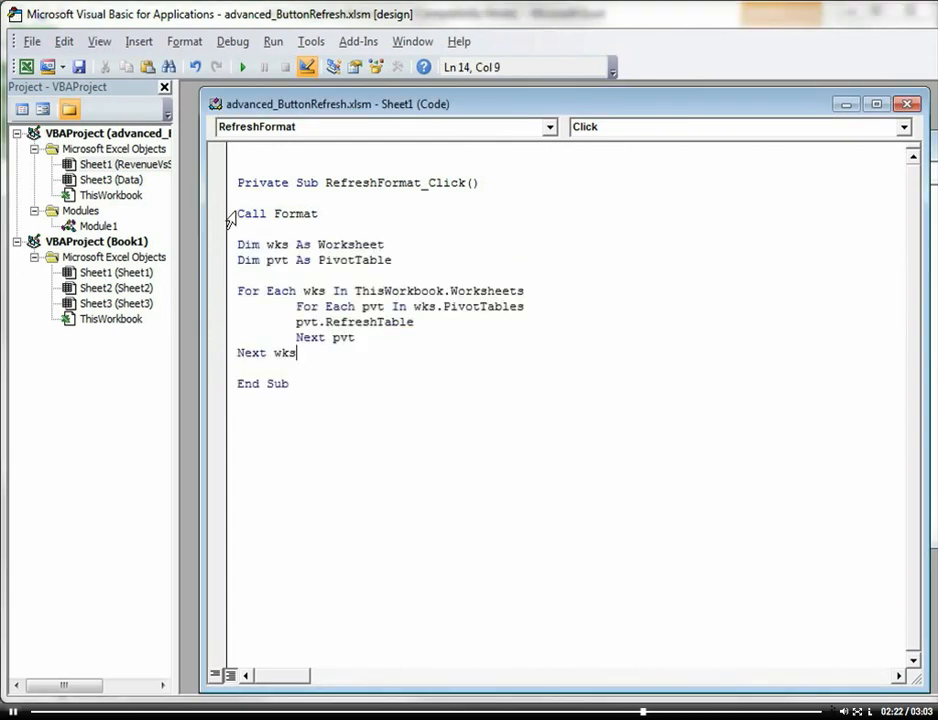
{"action": "double_click", "coordinate": [276, 212]}
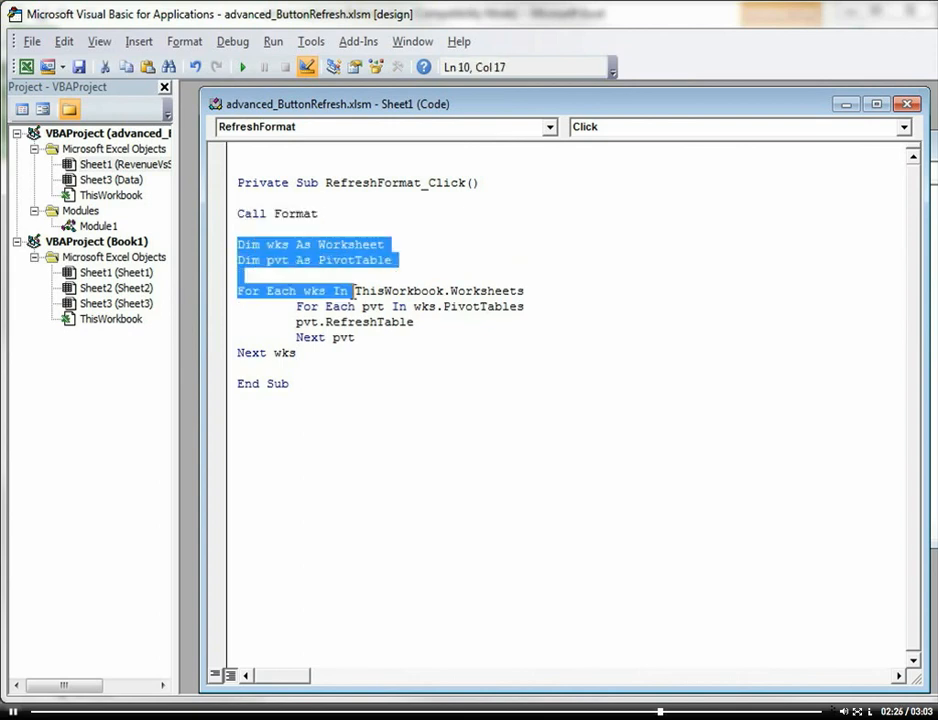
{"action": "left_click_drag", "start_coordinate": [352, 290], "coordinate": [356, 352]}
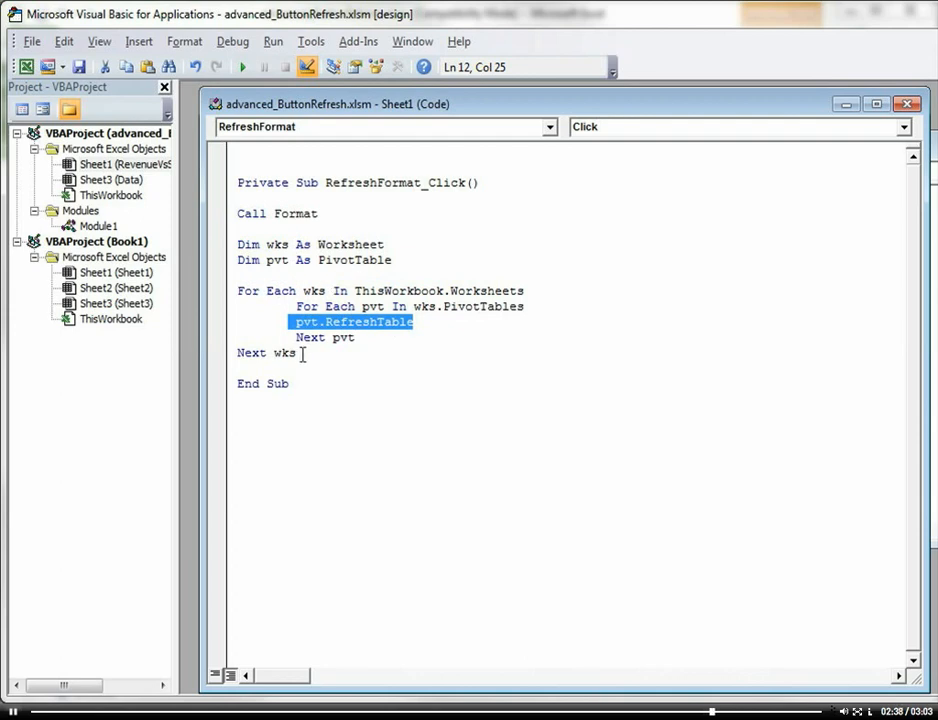
{"action": "left_click", "coordinate": [356, 384]}
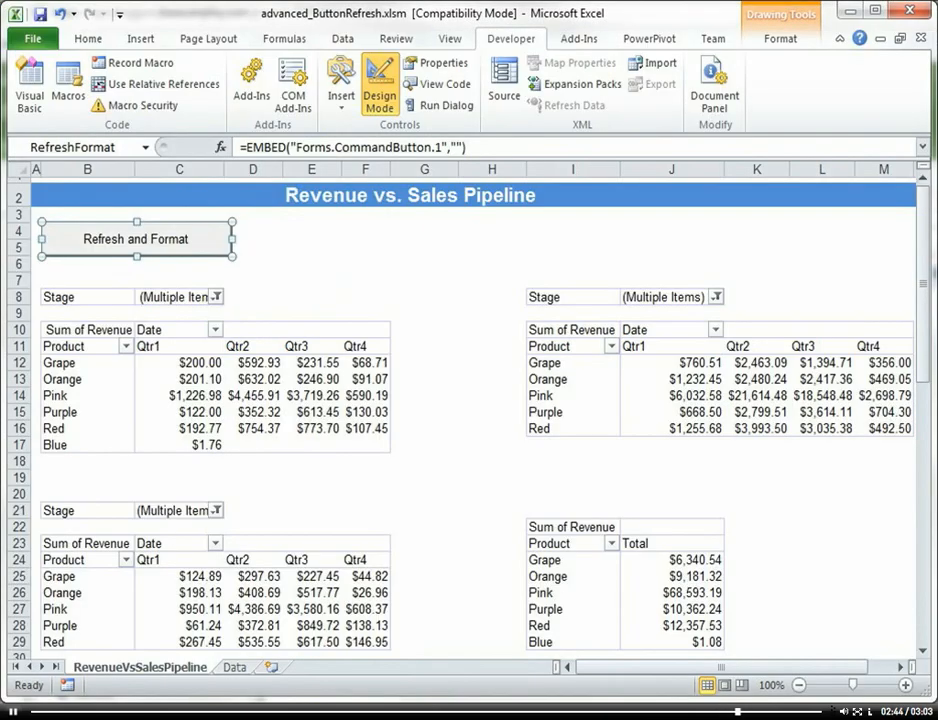
{"action": "mouse_move", "coordinate": [380, 84]}
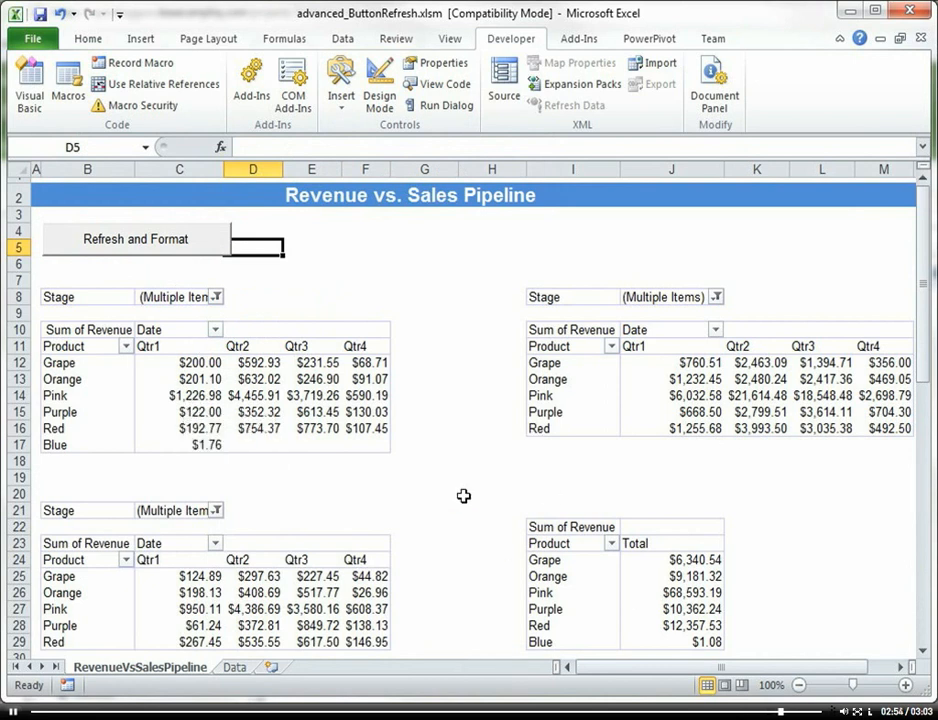
{"action": "mouse_move", "coordinate": [376, 500]}
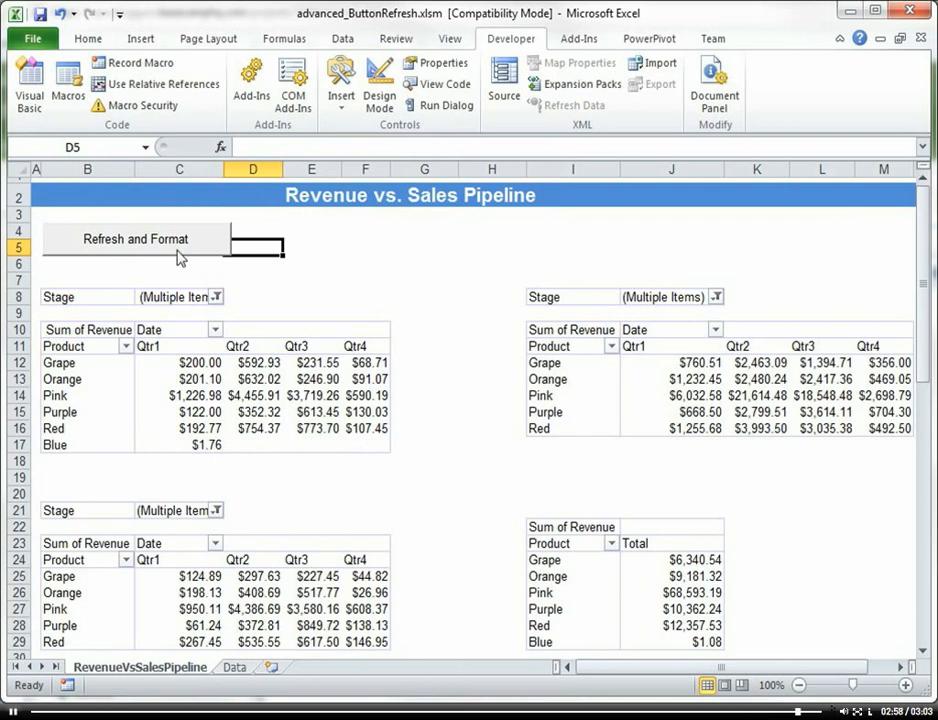
- Run the Refresh and Format button to refresh all pivot tables and restyle the first
{"action": "left_click", "coordinate": [136, 240]}
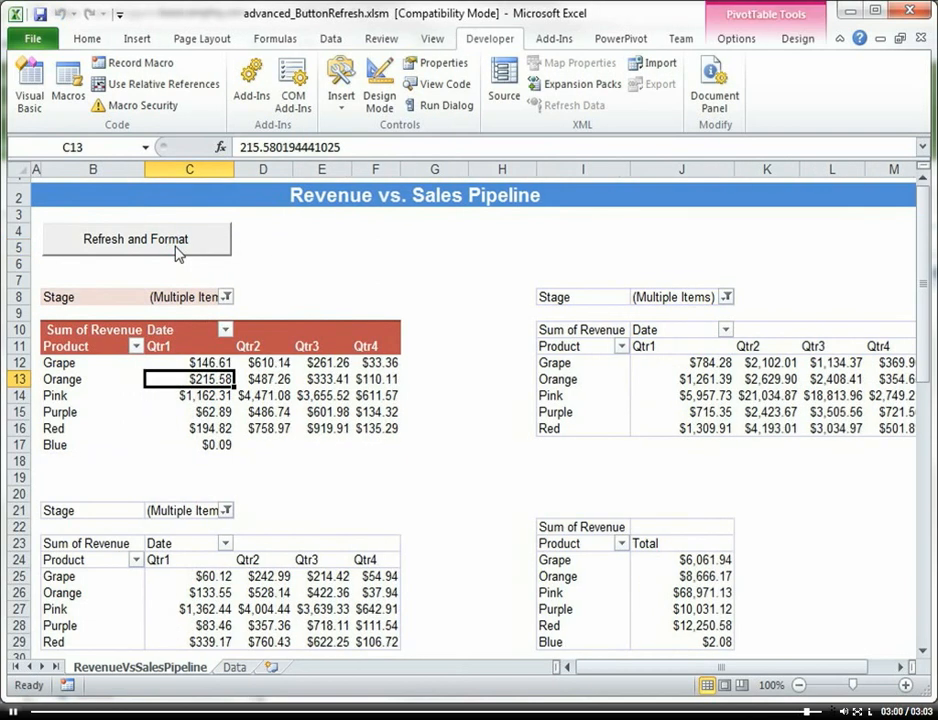